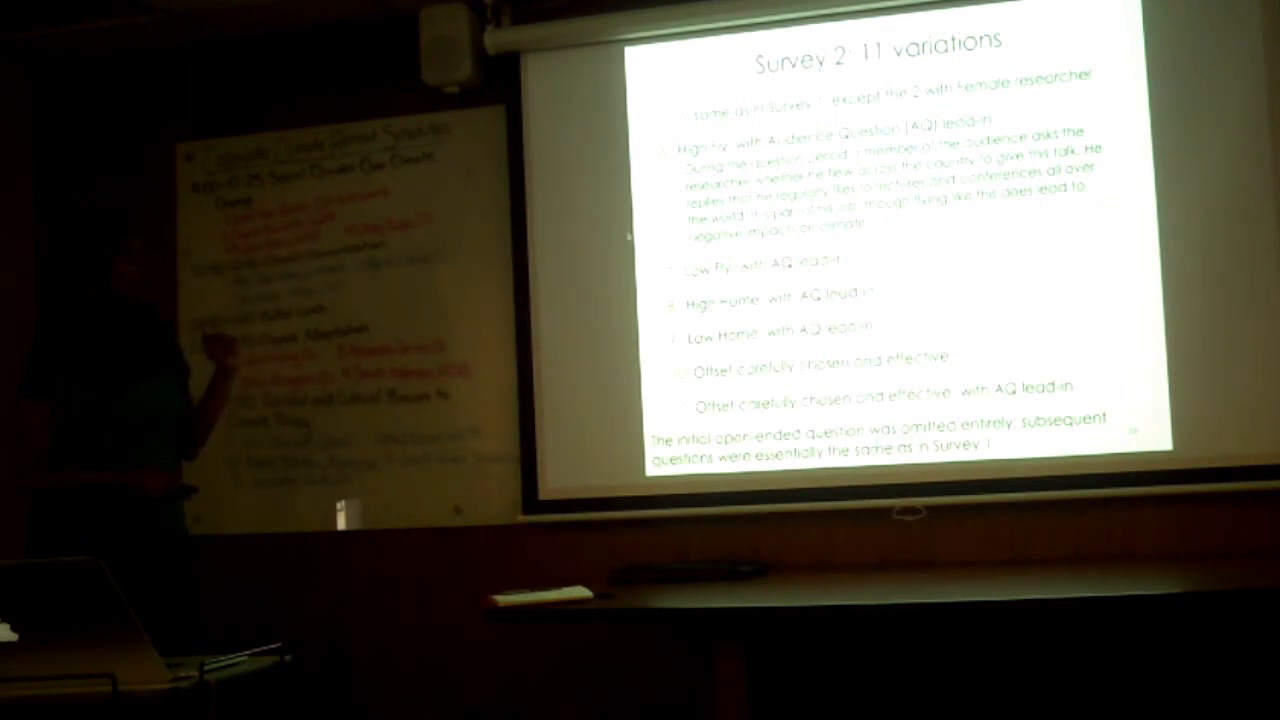
key("right")
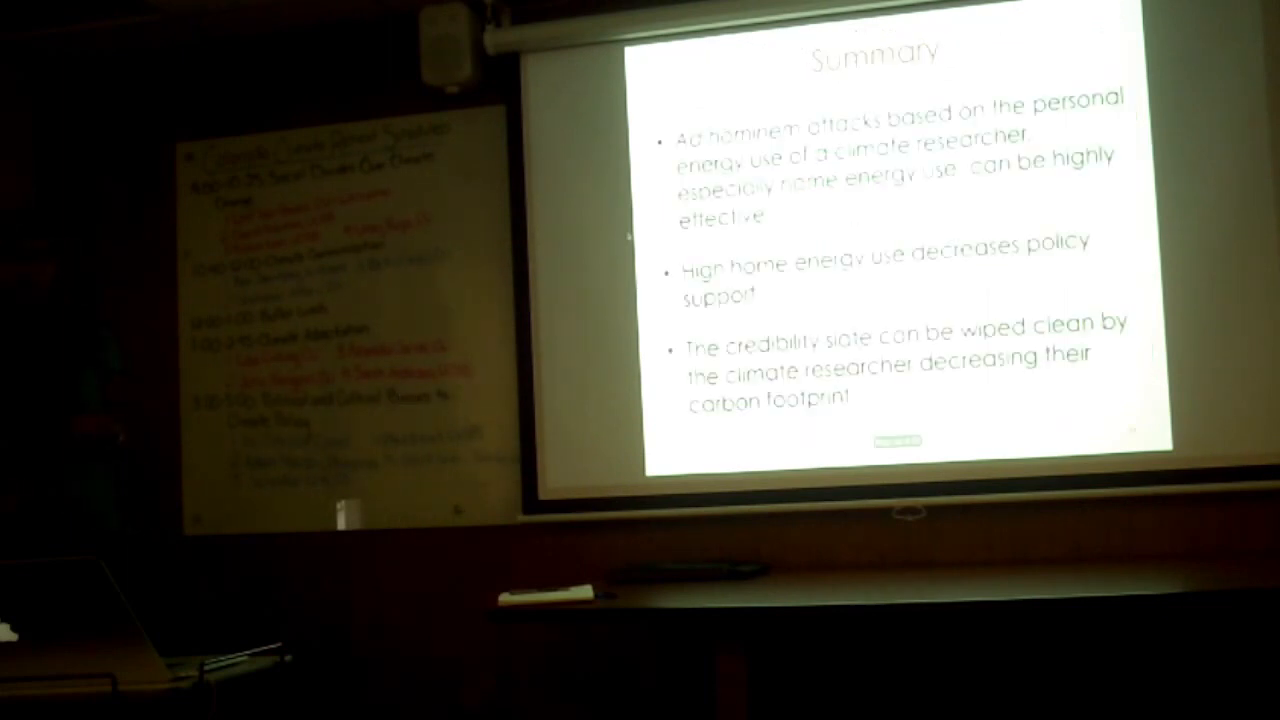
key("right")
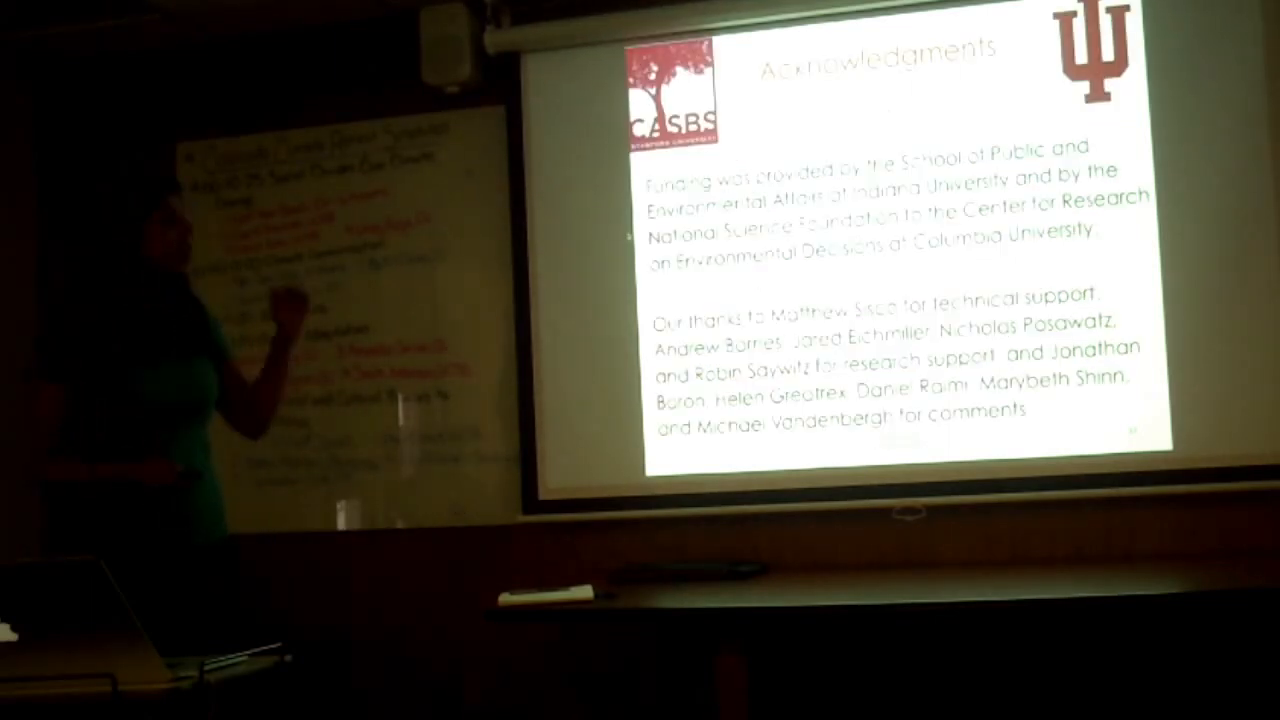